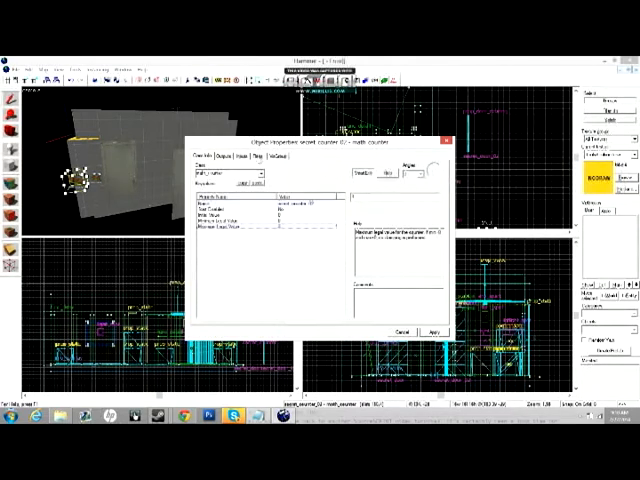
# - Switch from the counter's properties to the secret door's Object Properties
pyautogui.click(225, 158)
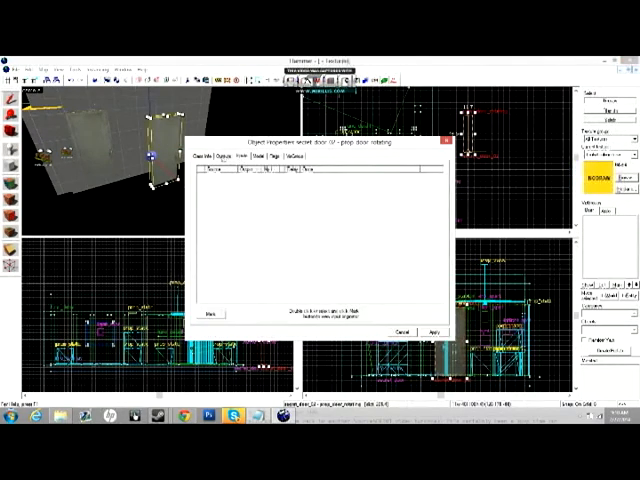
# - Add a new output on the door's Outputs list and choose its firing event
pyautogui.click(205, 157)
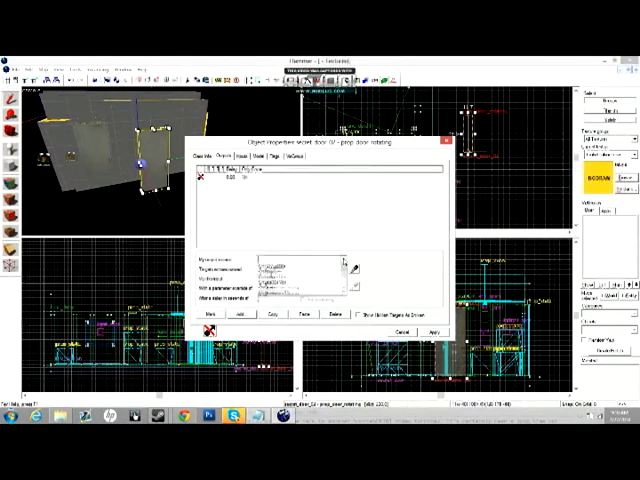
pyautogui.click(347, 266)
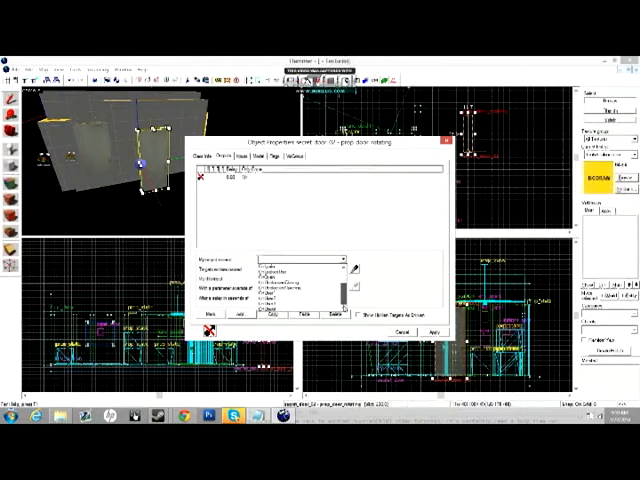
pyautogui.click(300, 290)
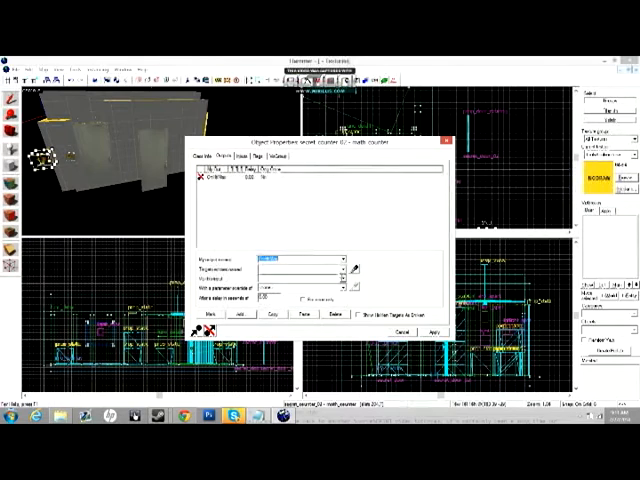
# - Target the counter's OnHitMax output at secret_door_02 and review the output events
pyautogui.click(331, 262)
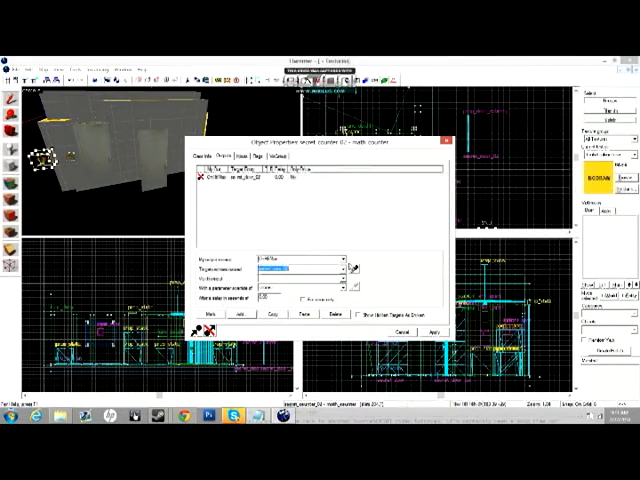
pyautogui.click(330, 267)
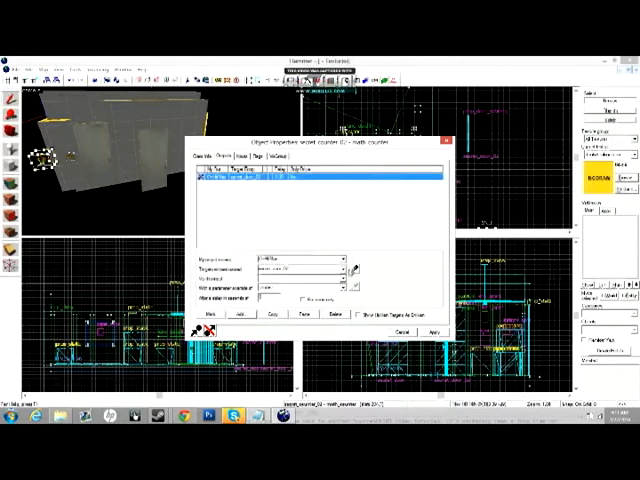
pyautogui.click(340, 262)
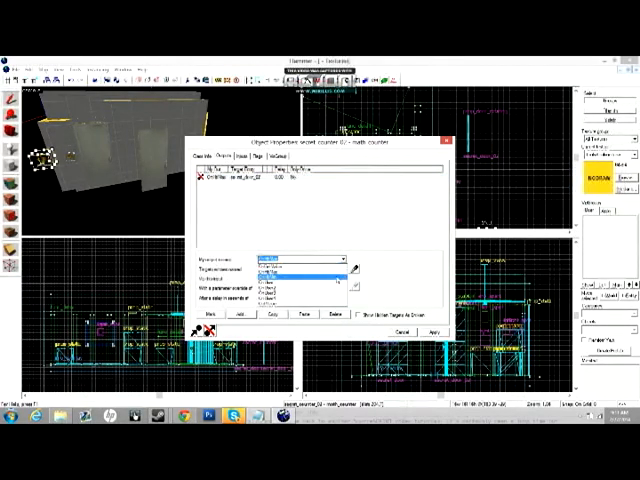